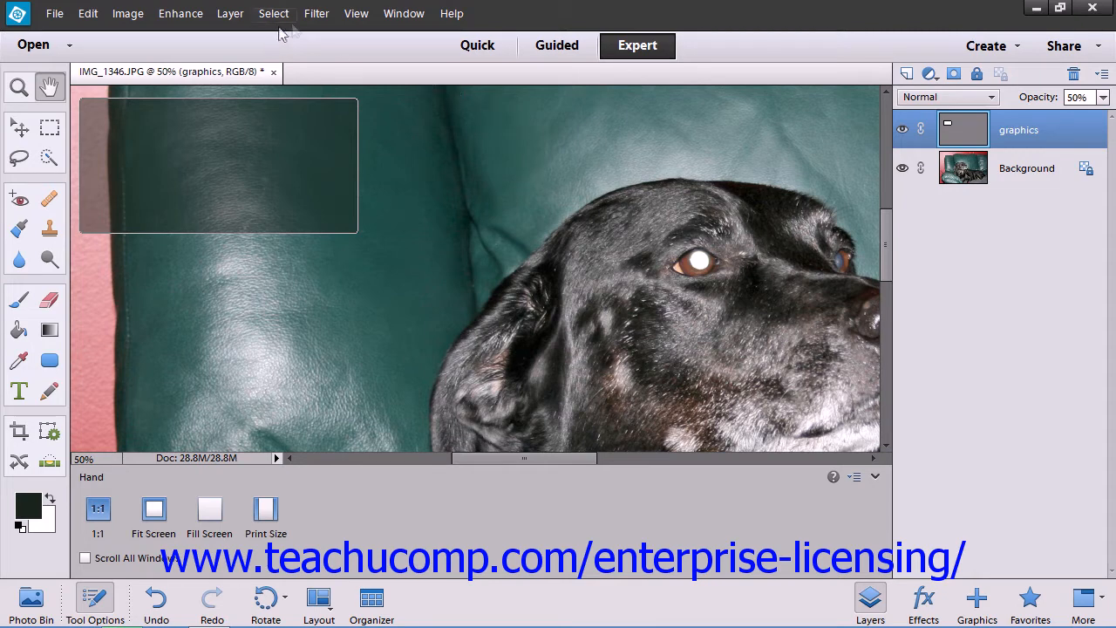
- Open the Image Size dialog for the dog photo from the Image menu
{"action": "left_click", "coordinate": [127, 13]}
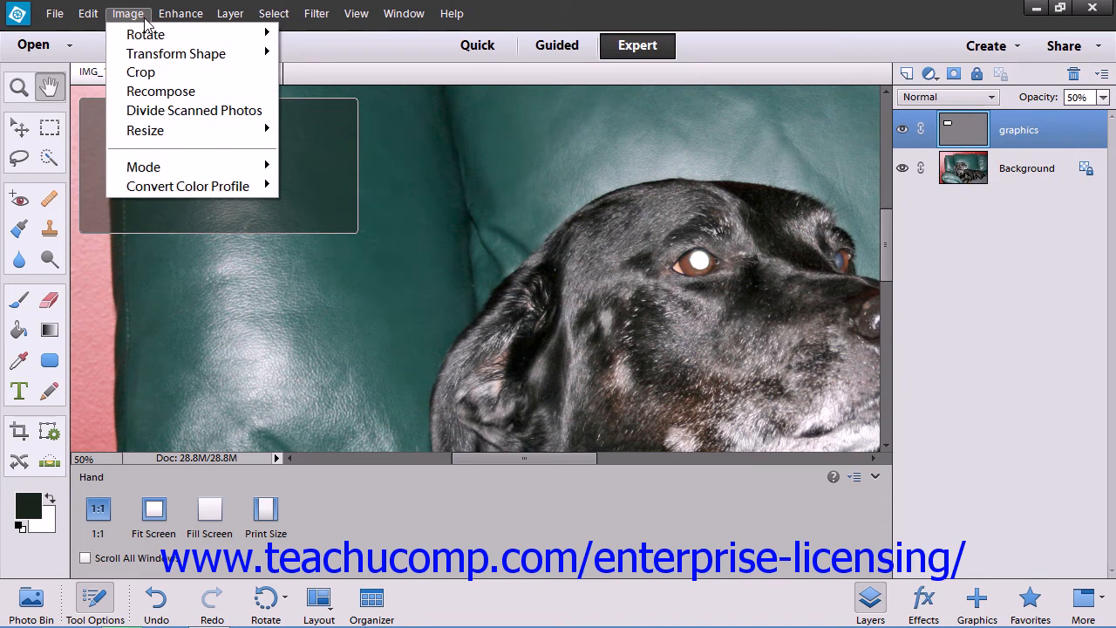
{"action": "mouse_move", "coordinate": [145, 130]}
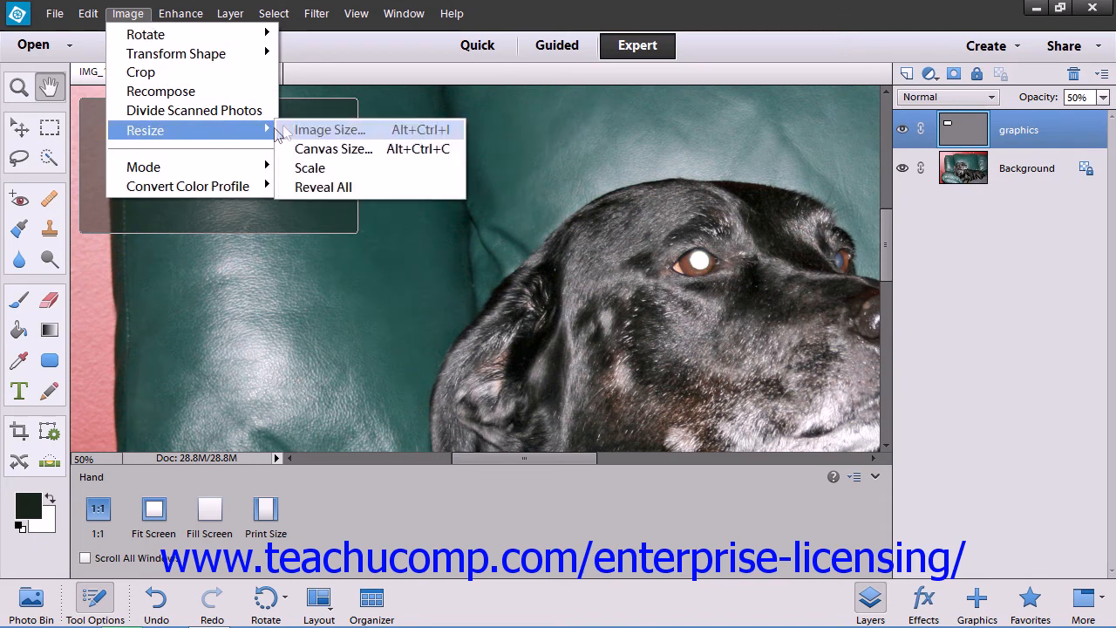
{"action": "mouse_move", "coordinate": [329, 129]}
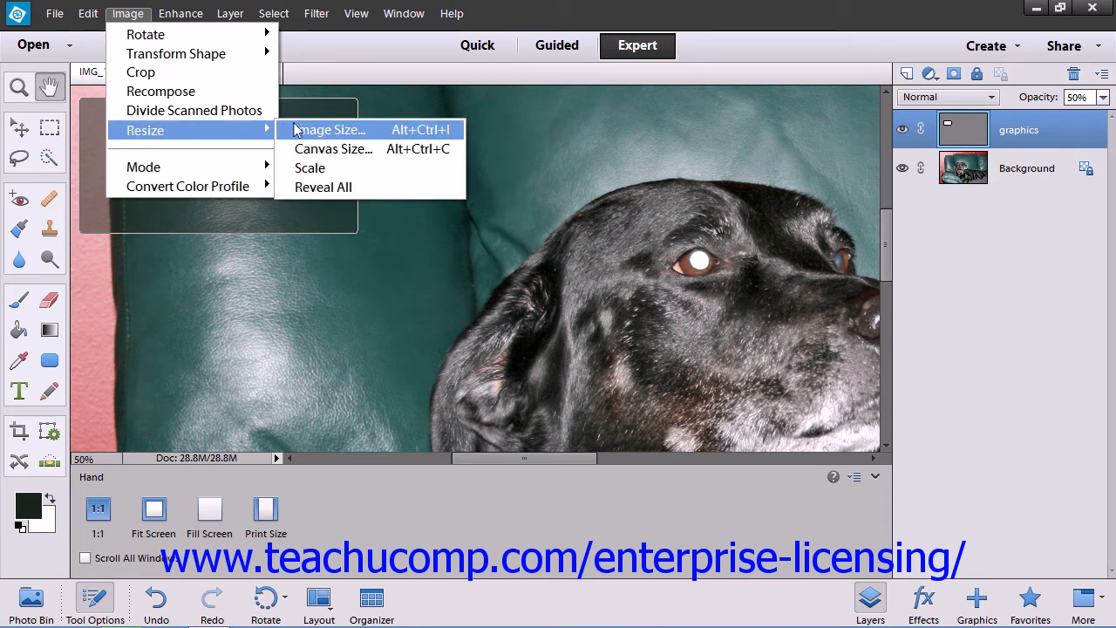
{"action": "left_click", "coordinate": [330, 129]}
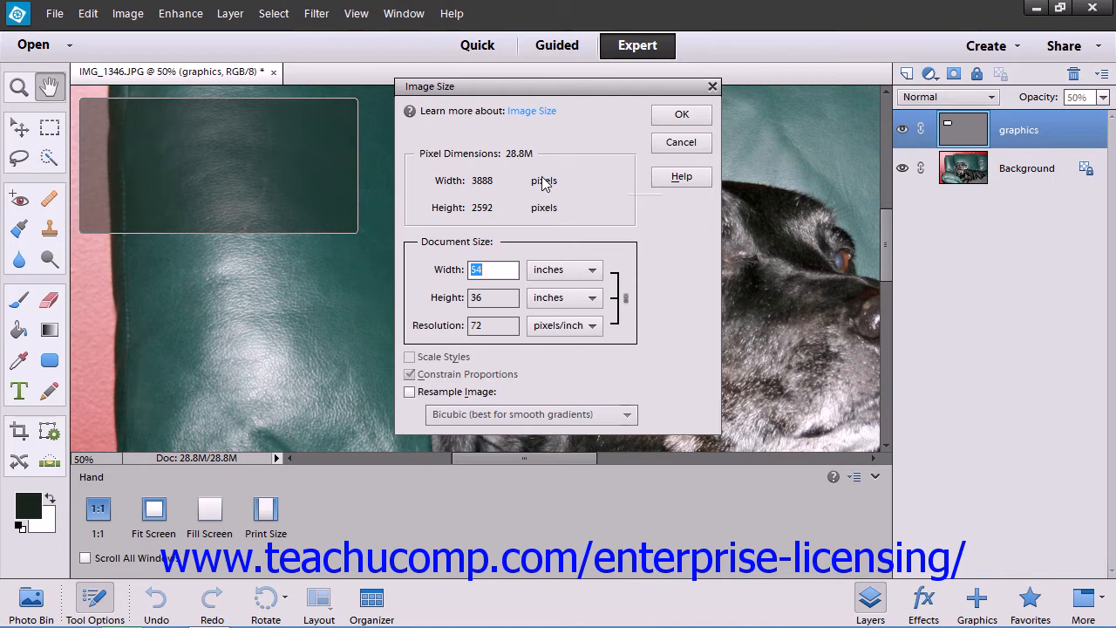
{"action": "mouse_move", "coordinate": [545, 183]}
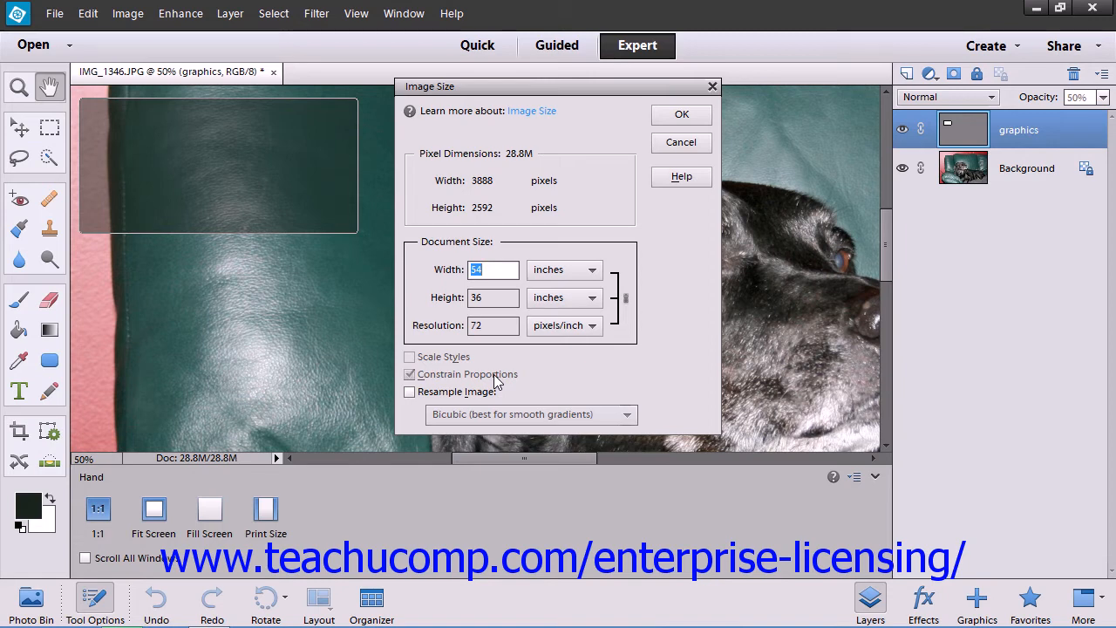
- Enable Resample Image and check the interpolation dropdown shows Bicubic
{"action": "left_click", "coordinate": [409, 391]}
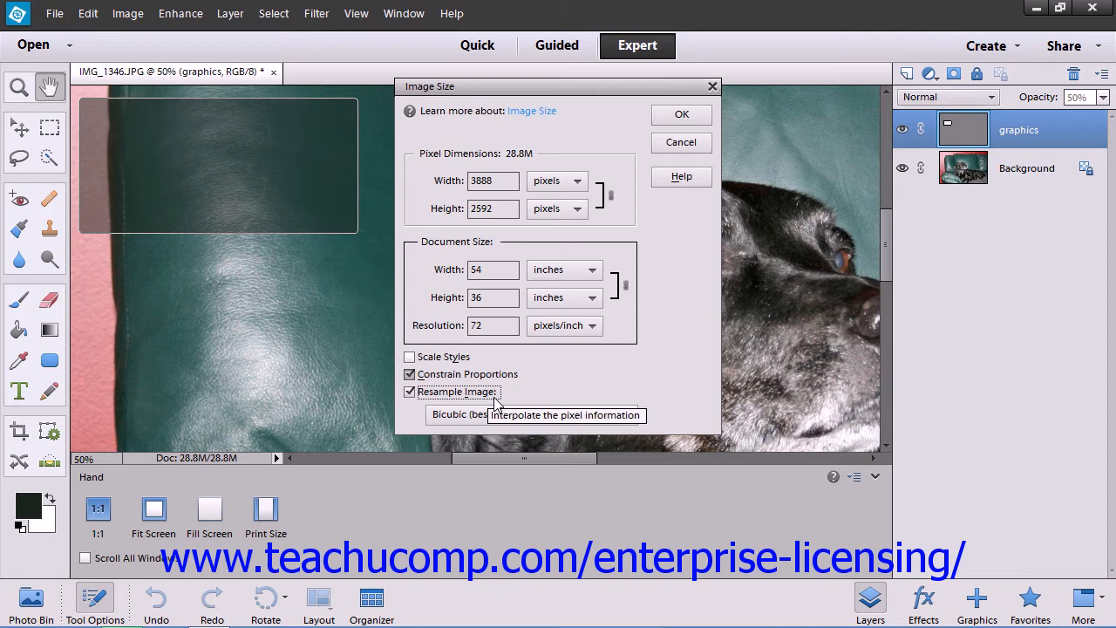
{"action": "left_click", "coordinate": [532, 414]}
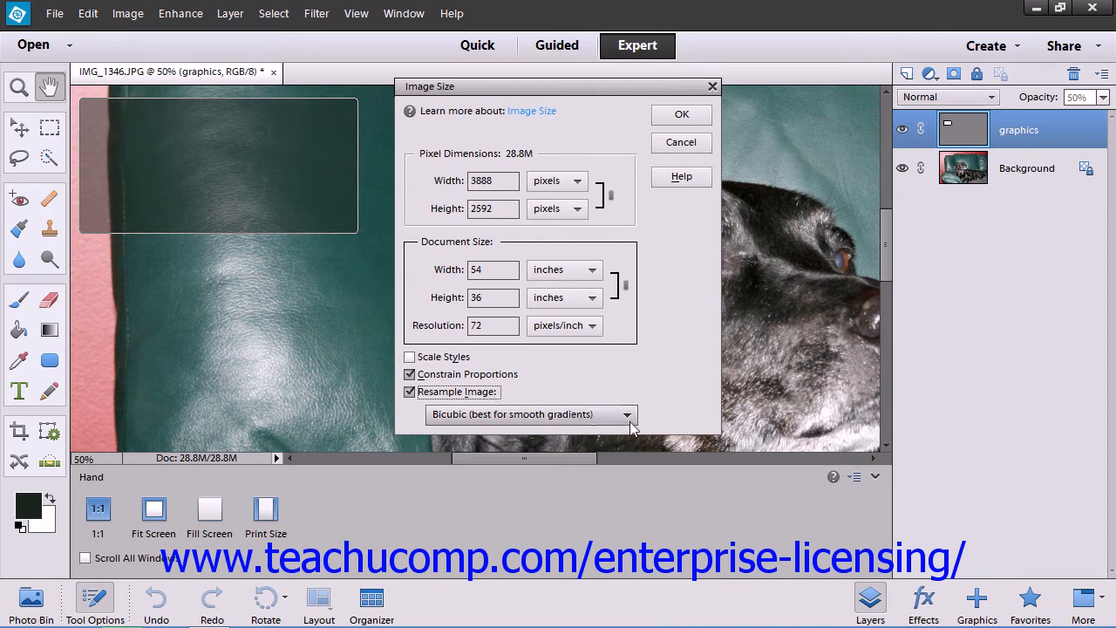
{"action": "left_click", "coordinate": [626, 414]}
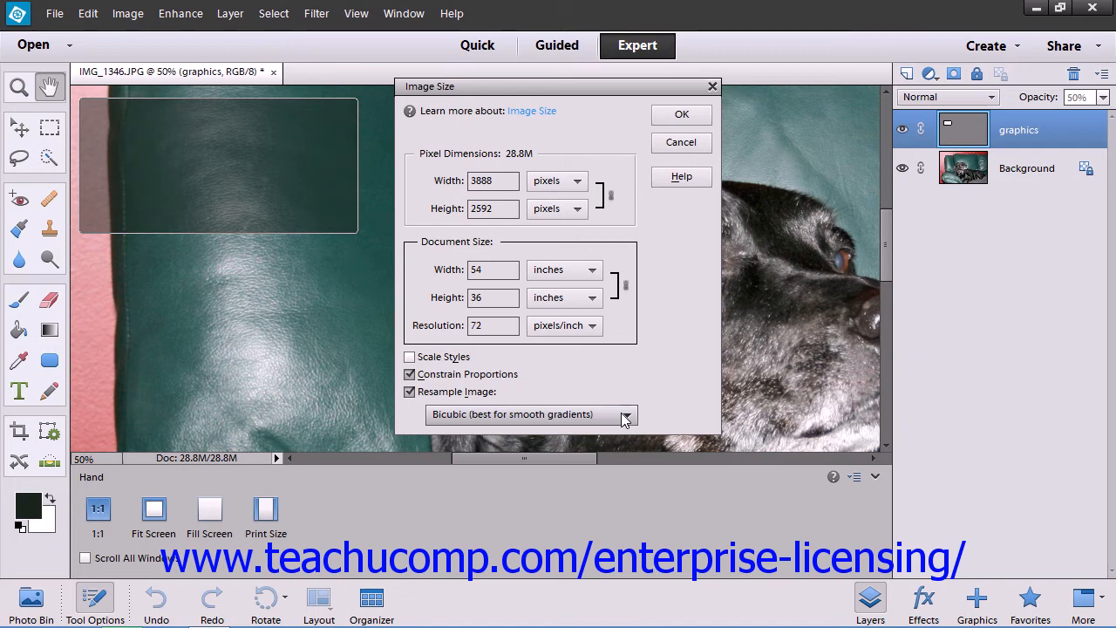
{"action": "left_click", "coordinate": [626, 414]}
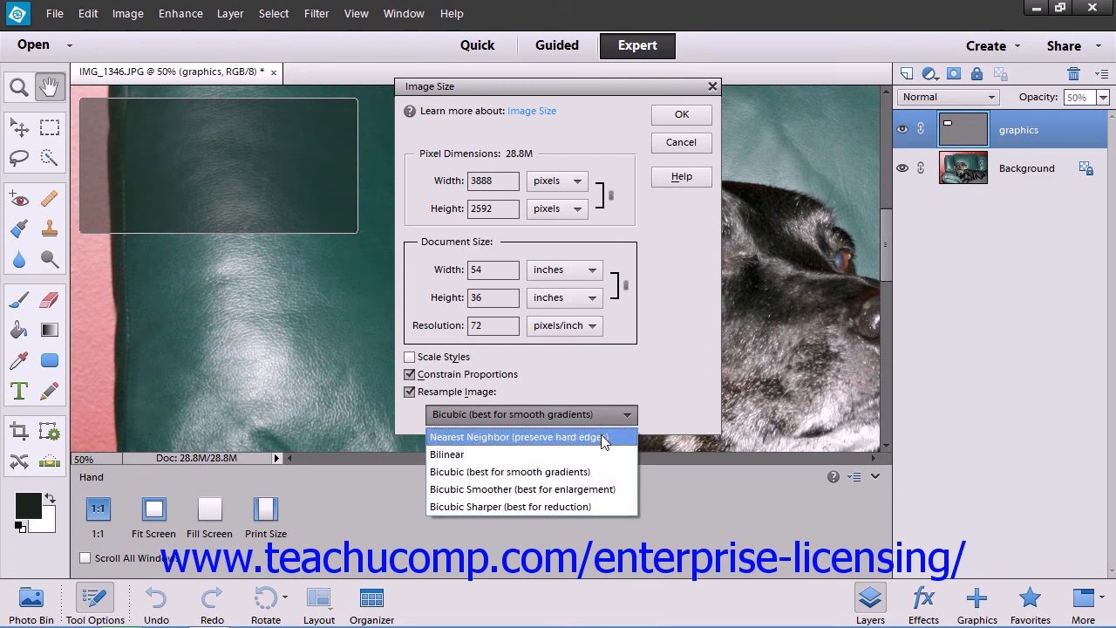
{"action": "mouse_move", "coordinate": [596, 454]}
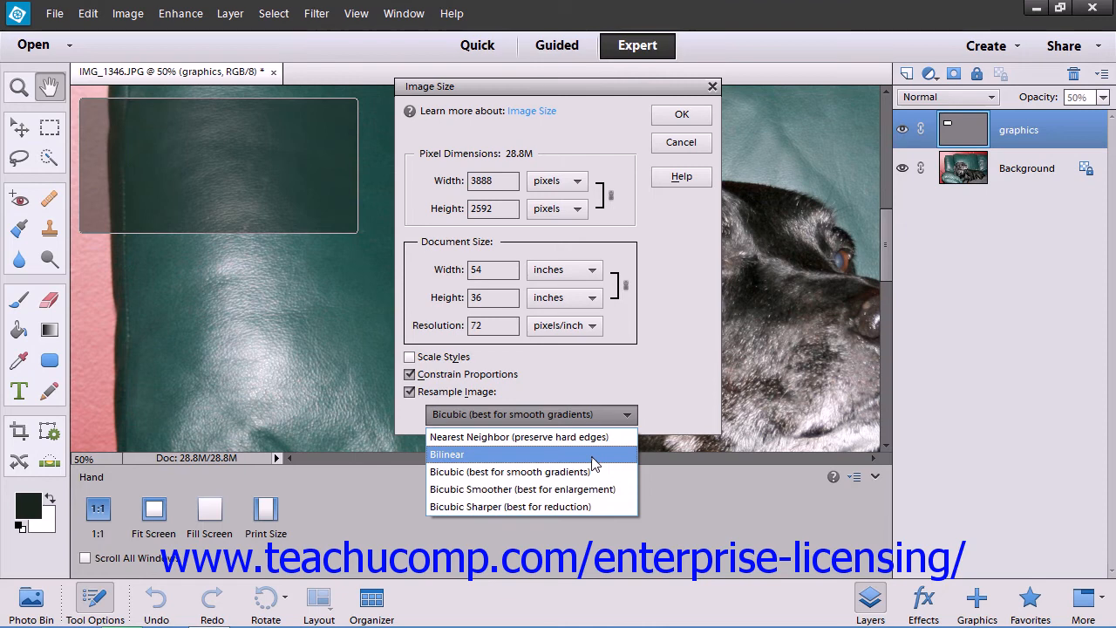
{"action": "mouse_move", "coordinate": [592, 471]}
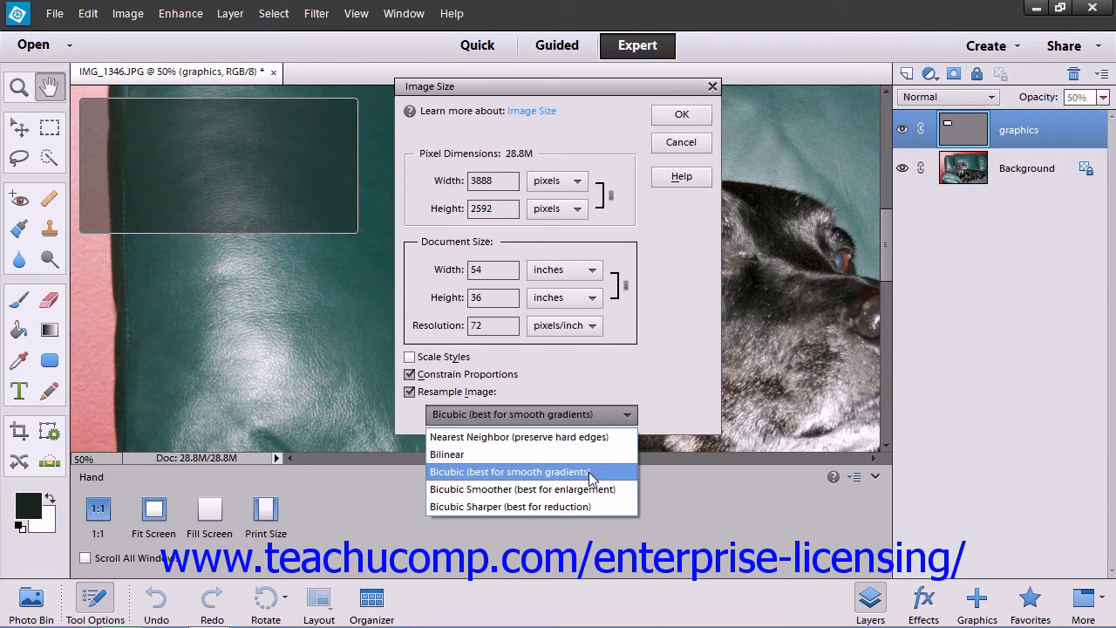
{"action": "mouse_move", "coordinate": [589, 489]}
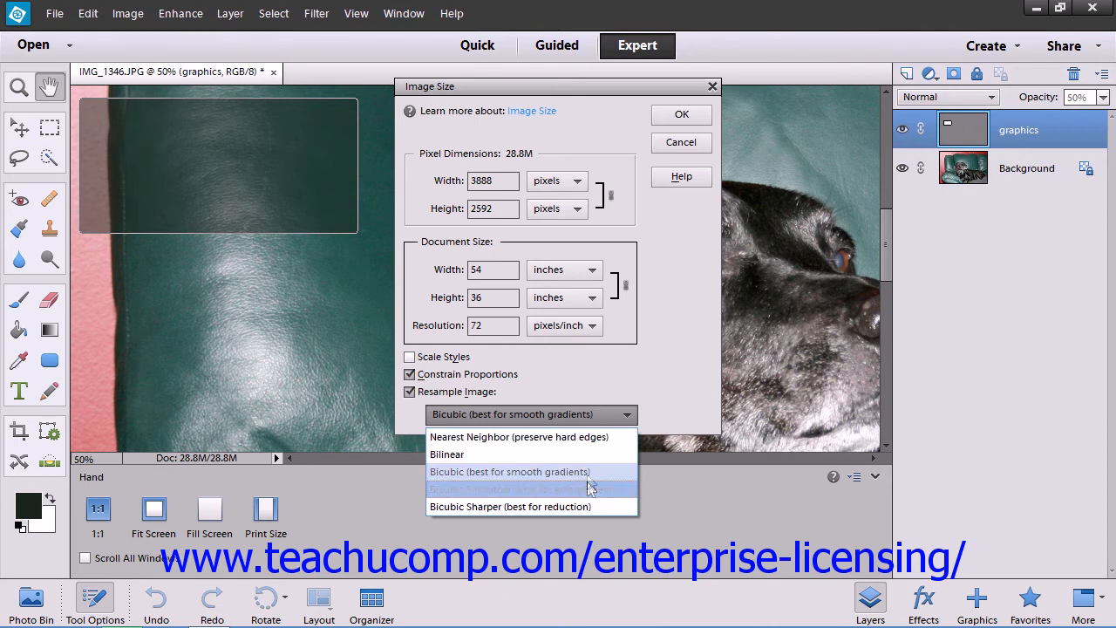
{"action": "left_click", "coordinate": [510, 472]}
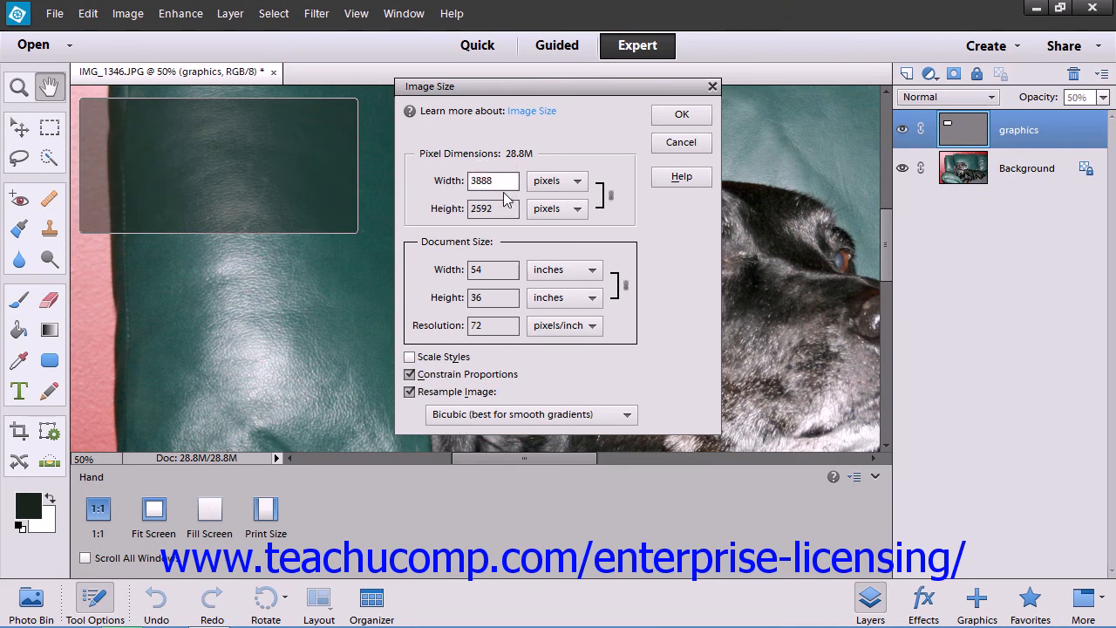
{"action": "mouse_move", "coordinate": [575, 166]}
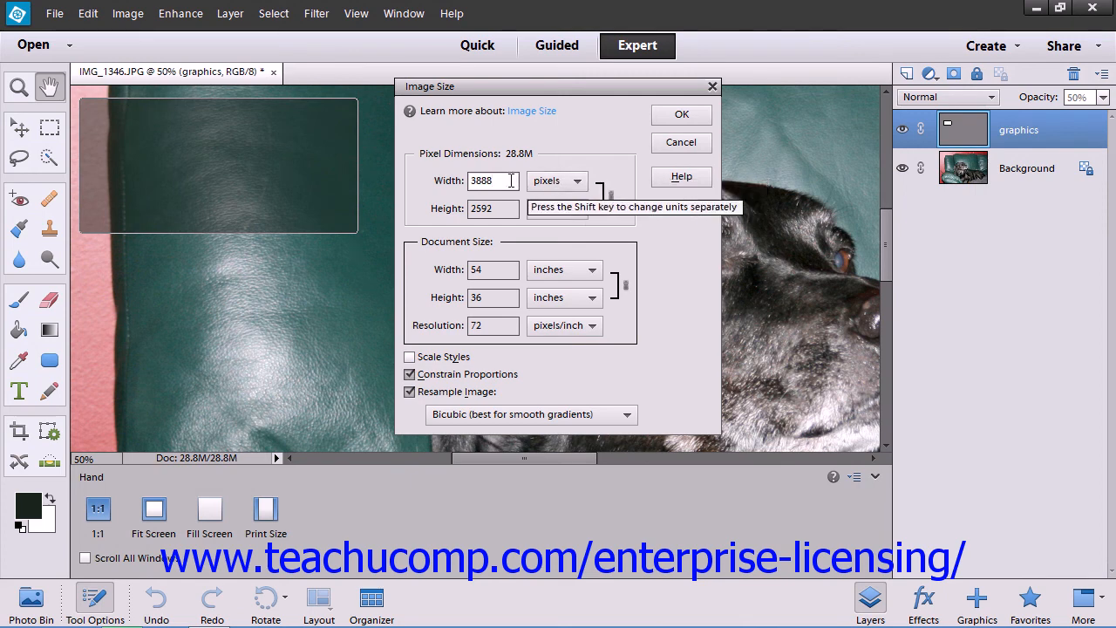
- Set the pixel width to 500 (height 333) and apply the resize
{"action": "type", "text": "5"}
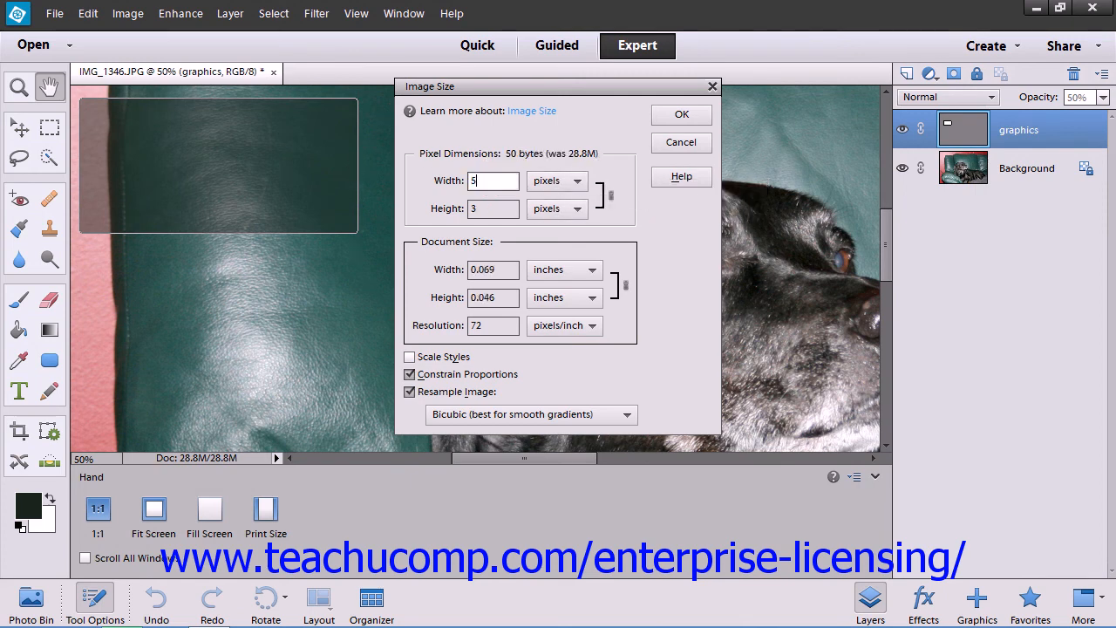
{"action": "type", "text": "500"}
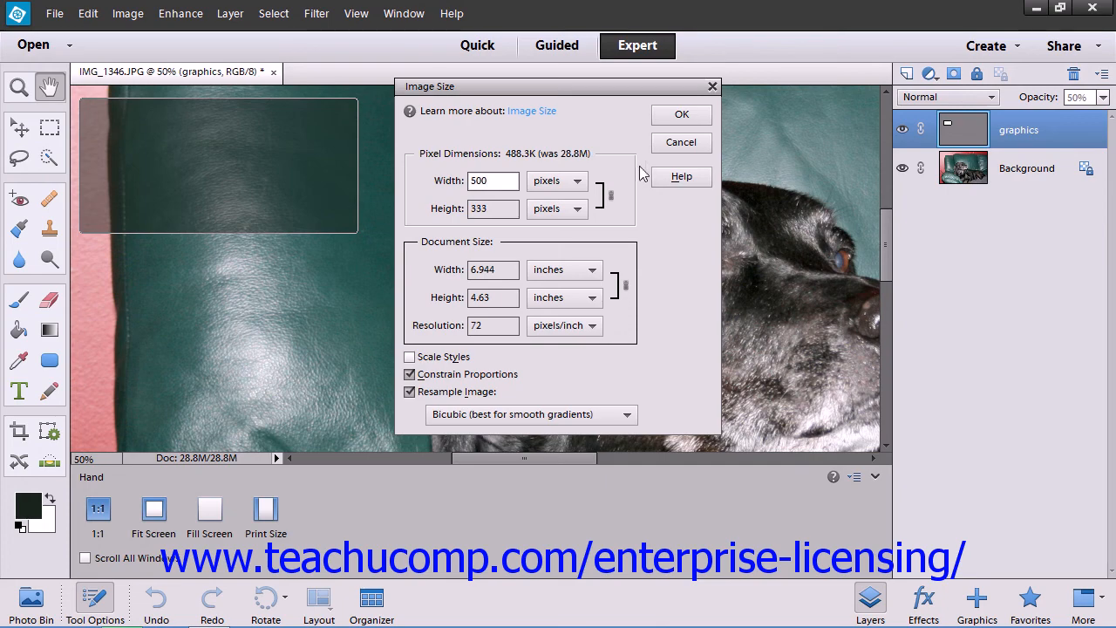
{"action": "left_click", "coordinate": [681, 115]}
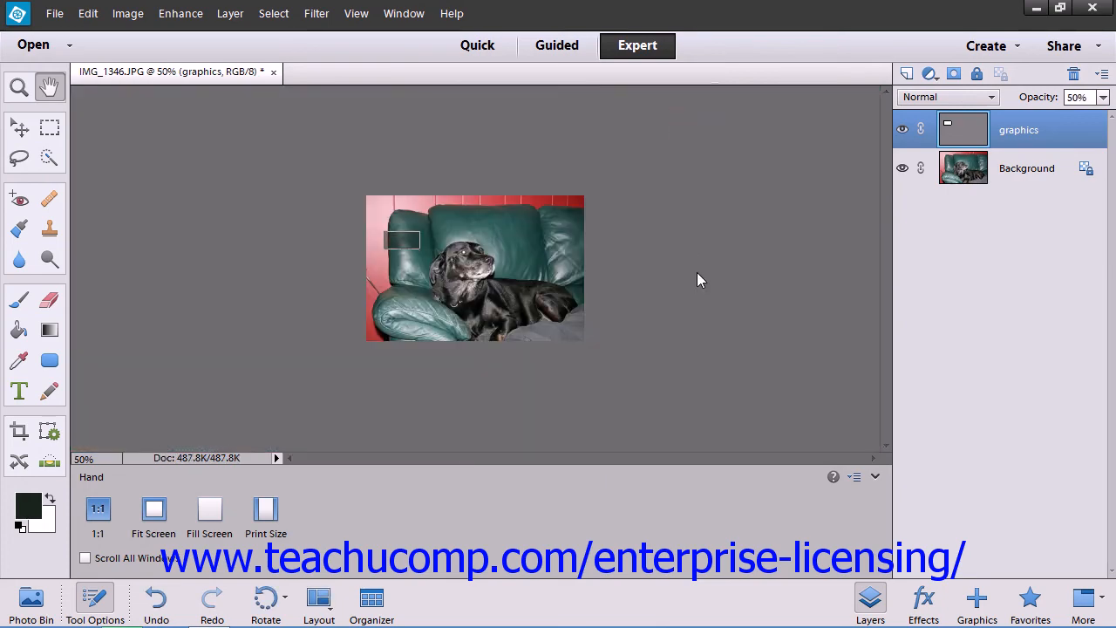